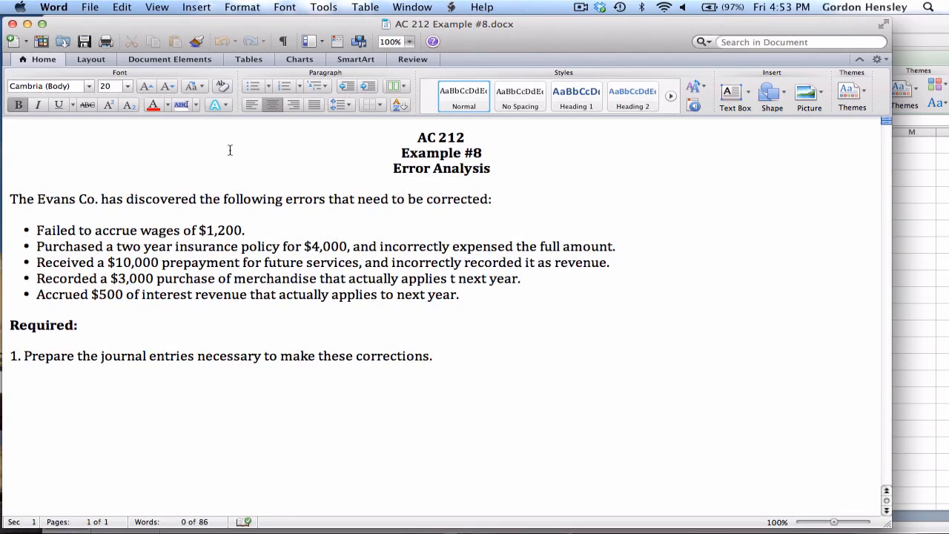
# Read through the five accounting errors listed in the Word error analysis document.
pyautogui.click(417, 136)
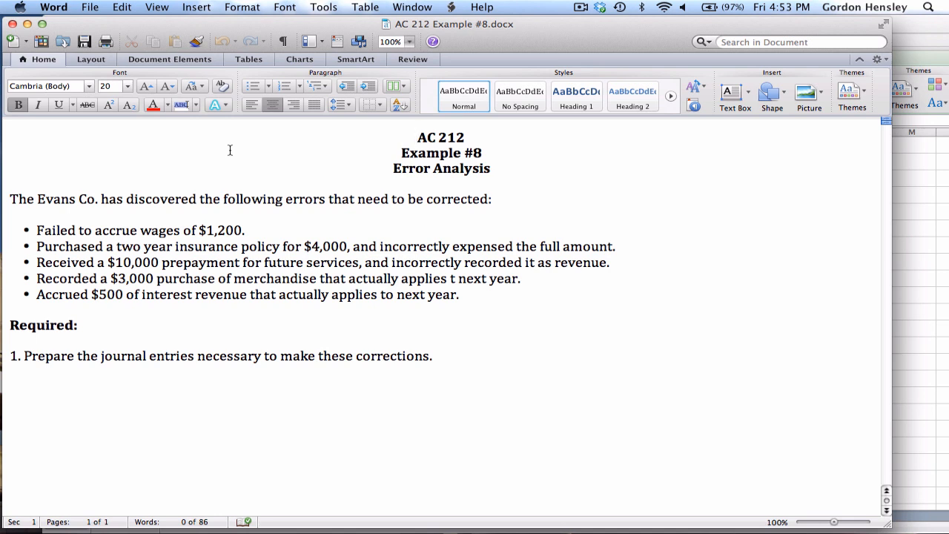
pyautogui.click(415, 137)
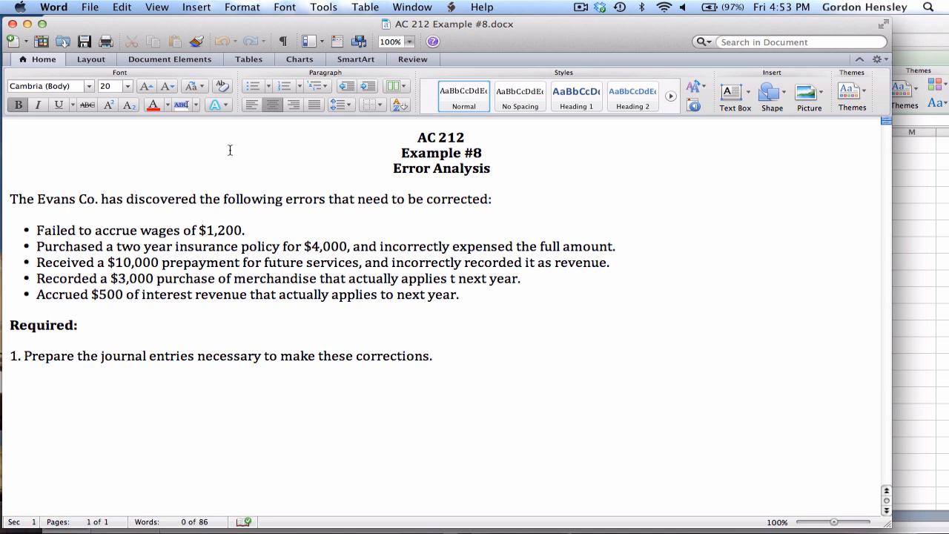
pyautogui.click(416, 136)
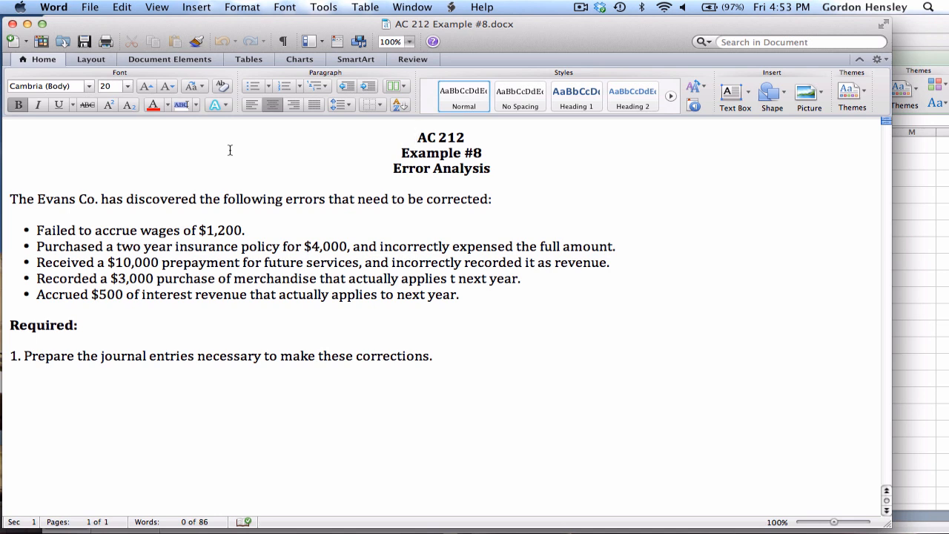
pyautogui.click(415, 136)
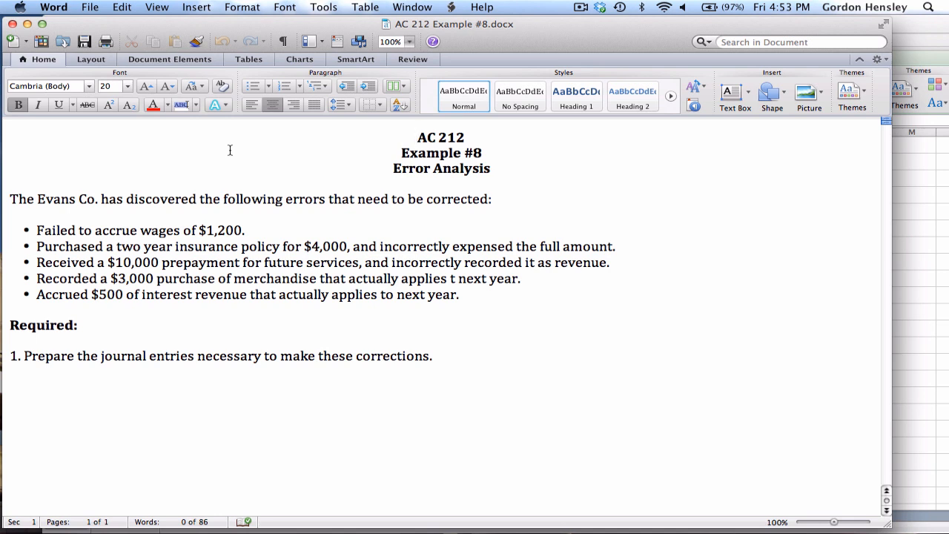
pyautogui.click(417, 137)
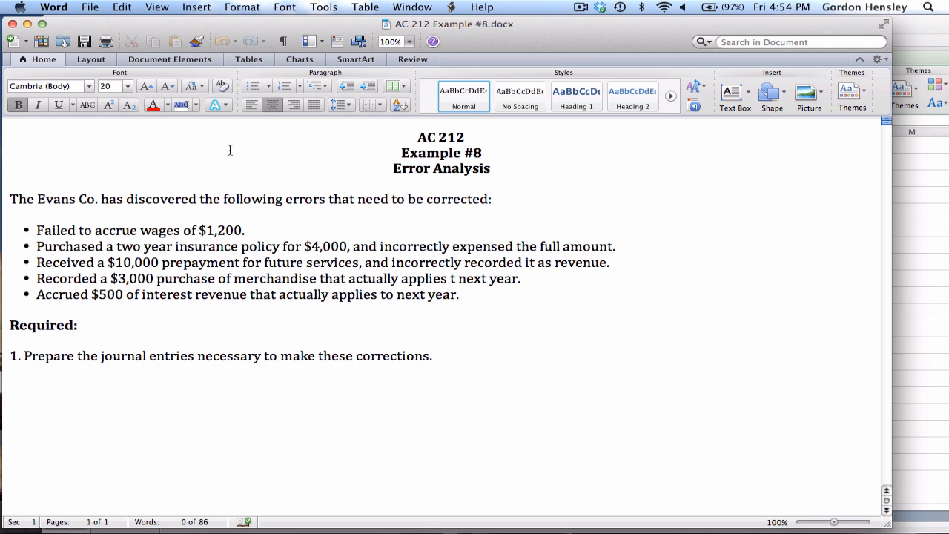
pyautogui.click(417, 137)
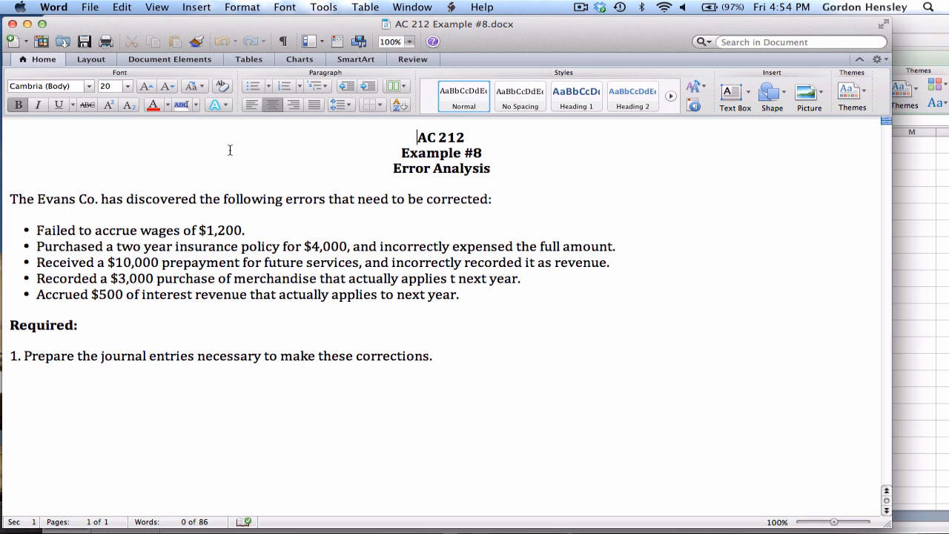
pyautogui.moveTo(626, 205)
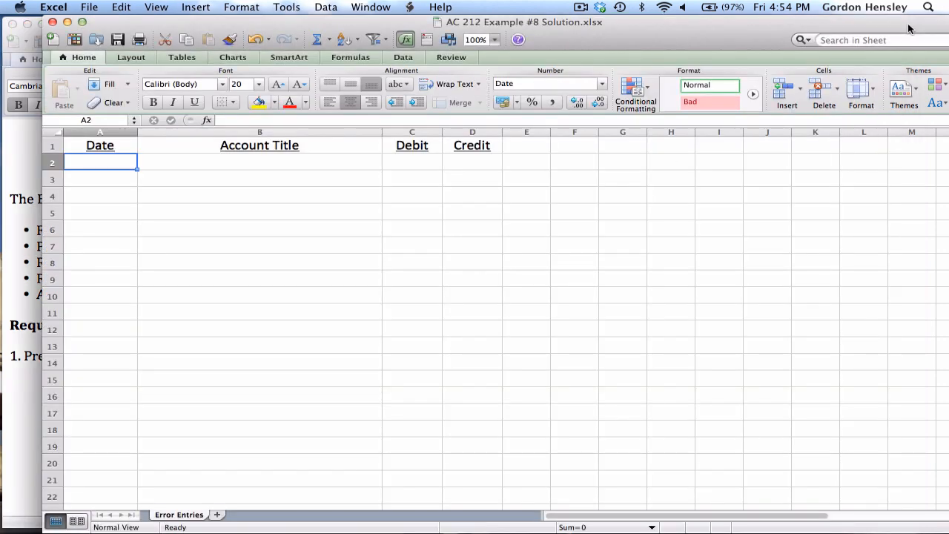
# Date the first entry 12/31/12 and enter the $1,200 debit amount.
pyautogui.write('21/')
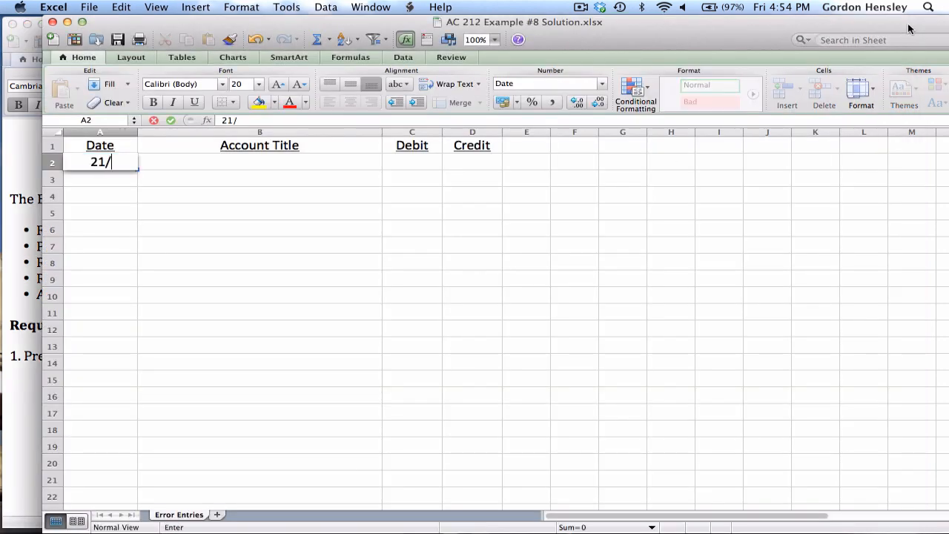
pyautogui.write('31')
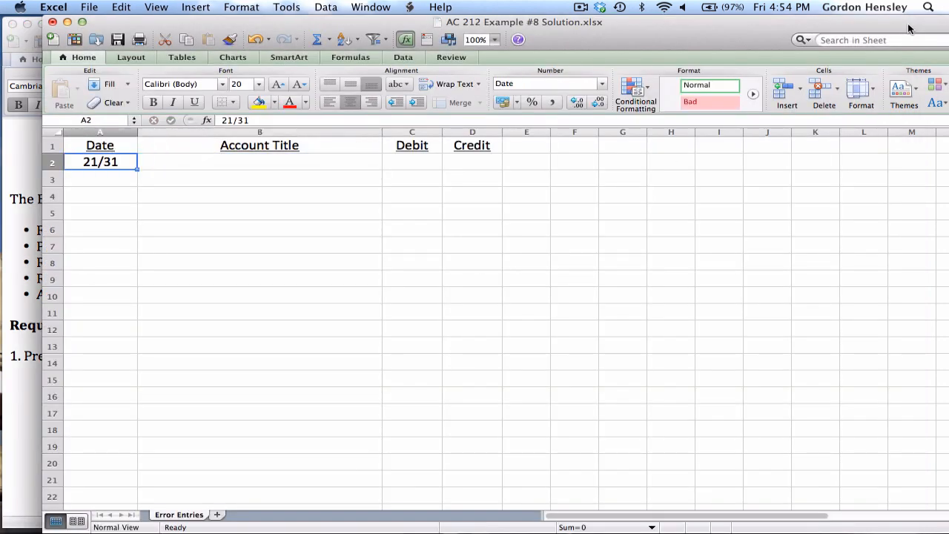
pyautogui.write('12/31')
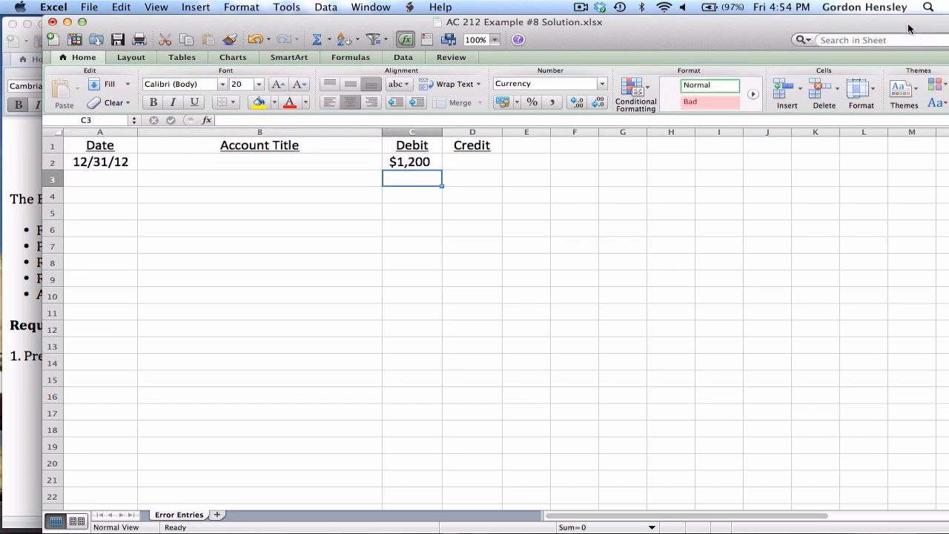
pyautogui.write('1200')
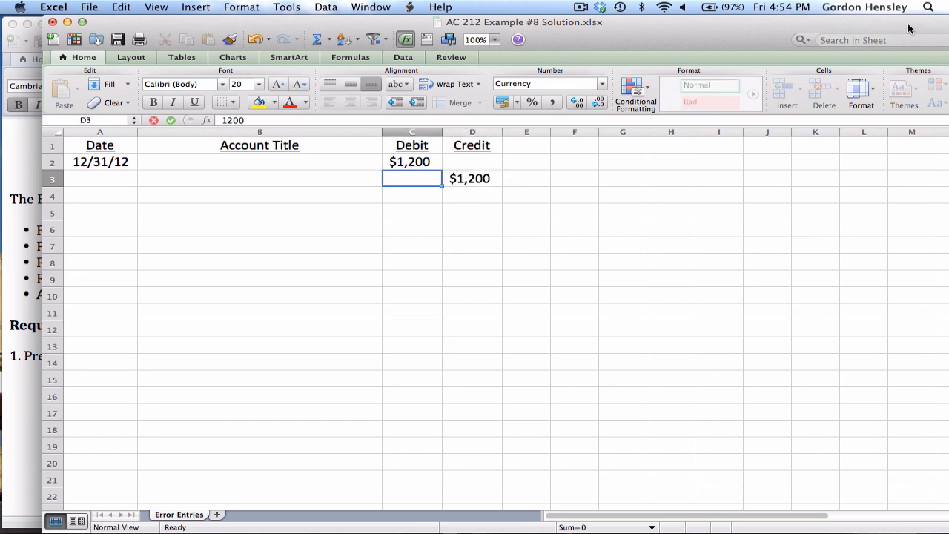
pyautogui.click(259, 161)
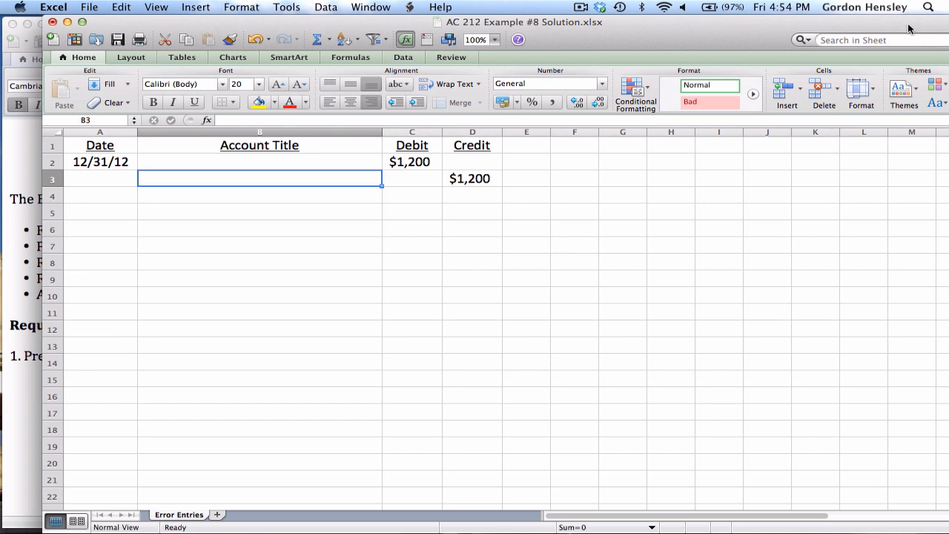
pyautogui.click(259, 162)
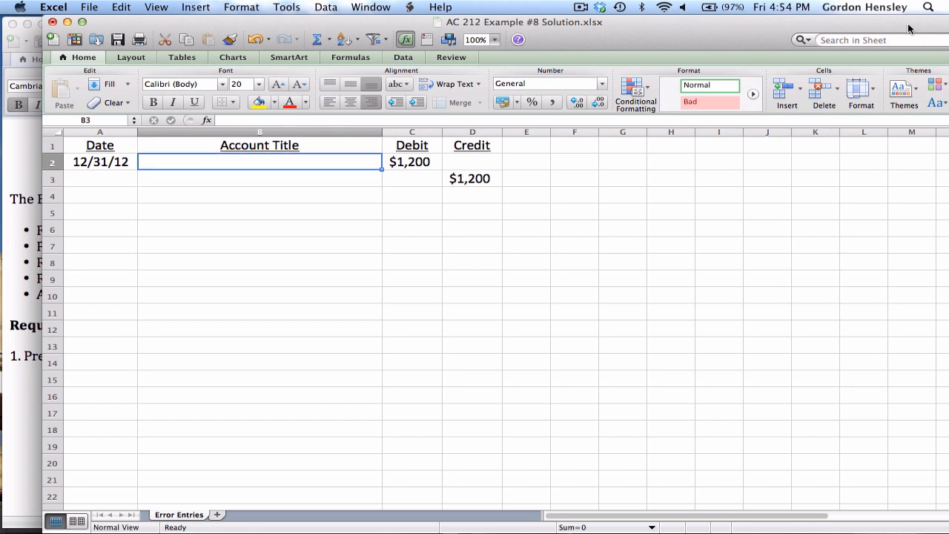
# Enter Retained Earnings as debit account and Wages Expense as credit account, starting the next date.
pyautogui.write('Retained E')
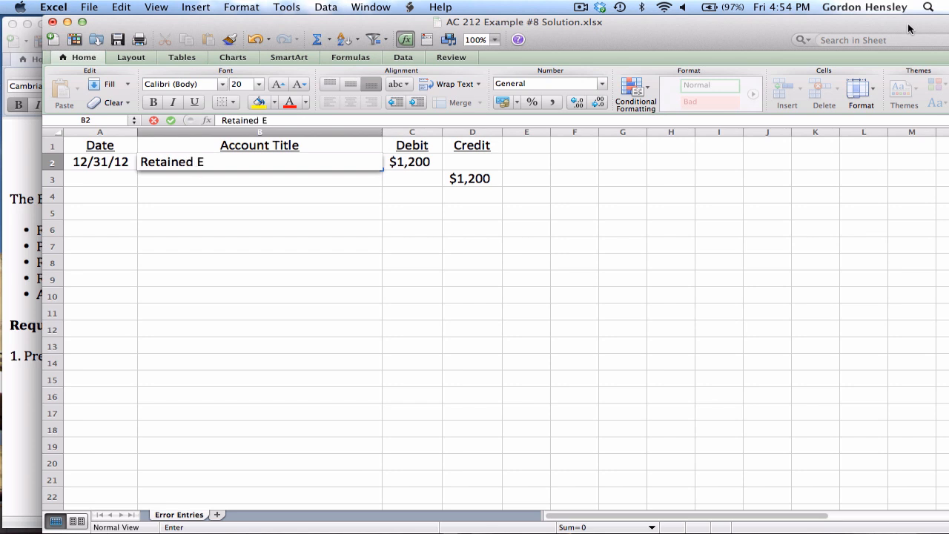
pyautogui.write('arnings')
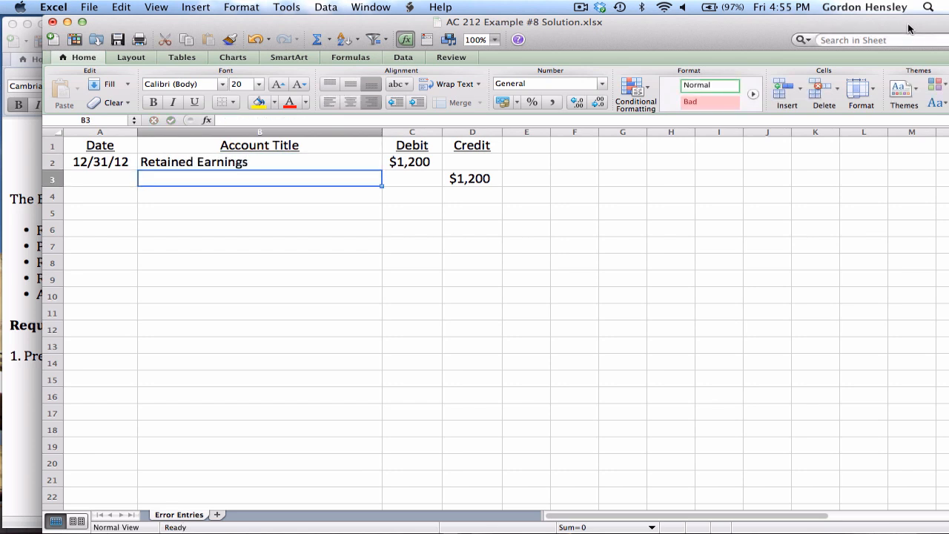
pyautogui.write('W')
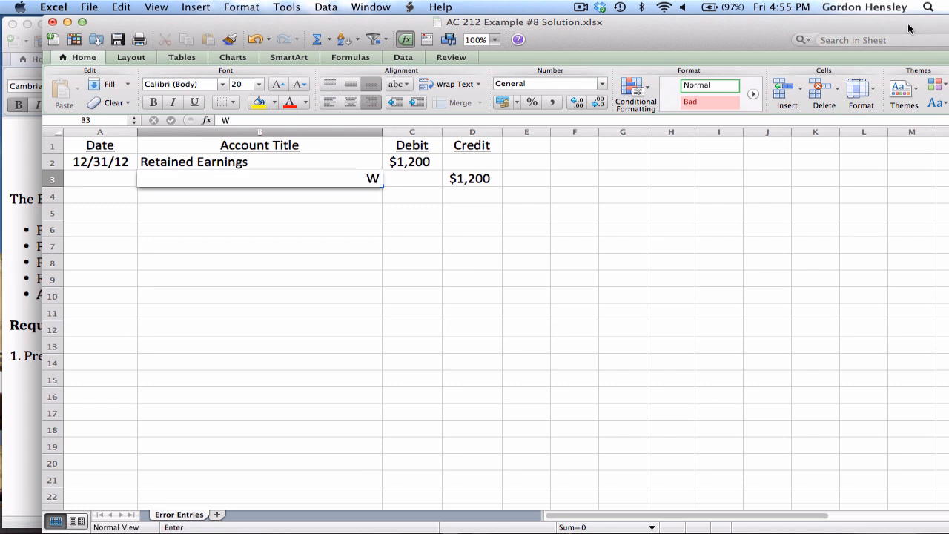
pyautogui.write('ages Expense')
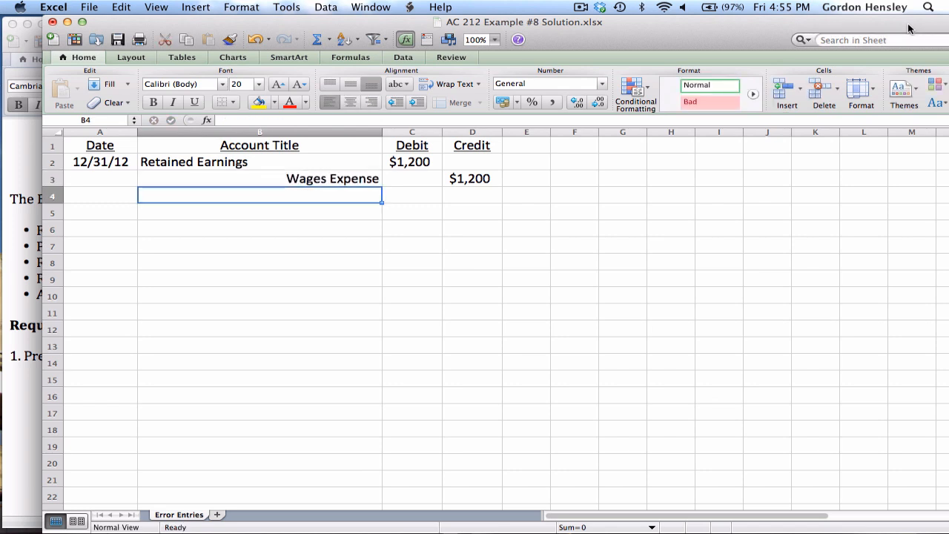
pyautogui.write('12/')
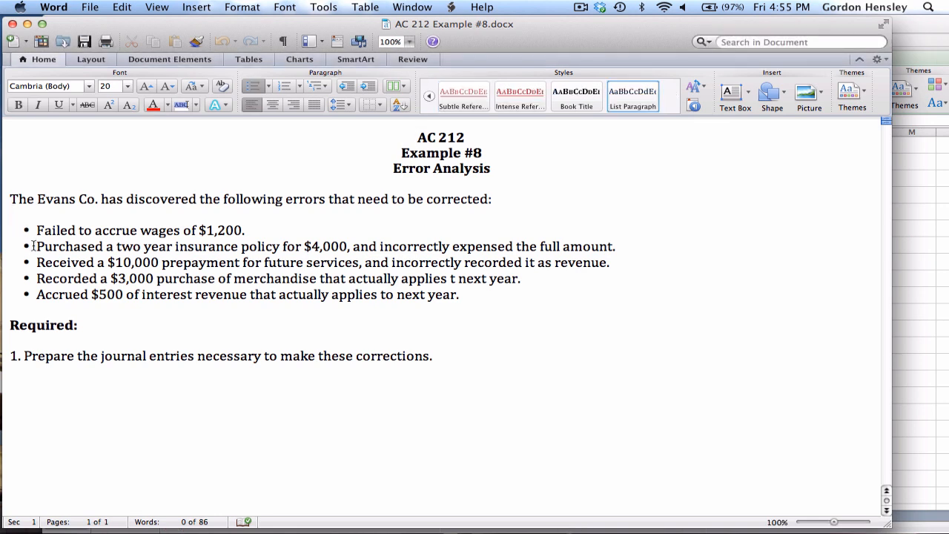
# Switch to the Word document to reread the insurance error.
pyautogui.click(36, 247)
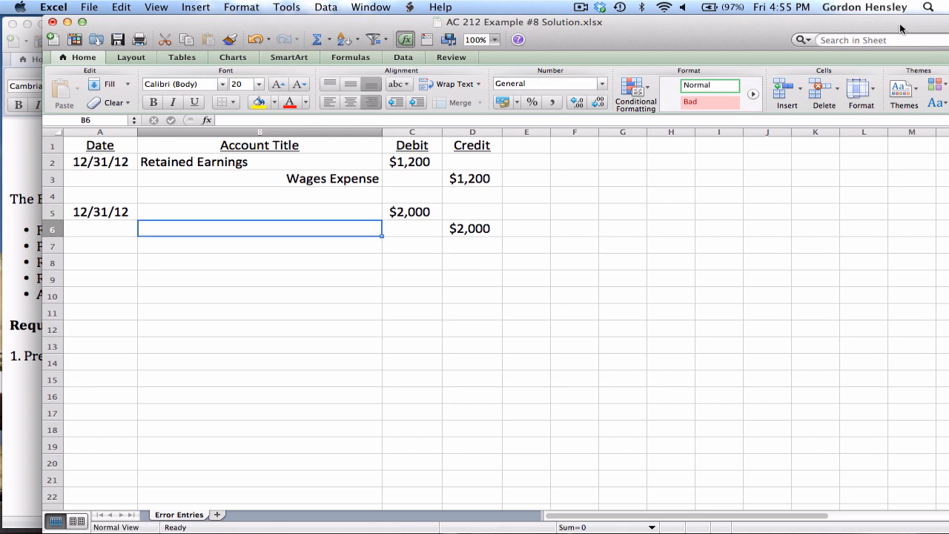
# Enter Insurance Expense as the $2,000 debit account and date the next entry 12/31.
pyautogui.write('Retained Earnings')
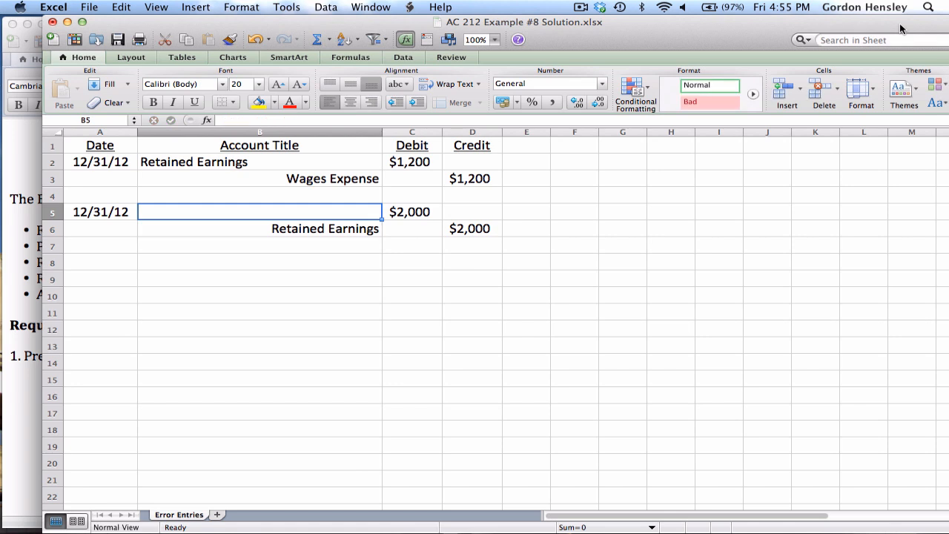
pyautogui.write('Insurance')
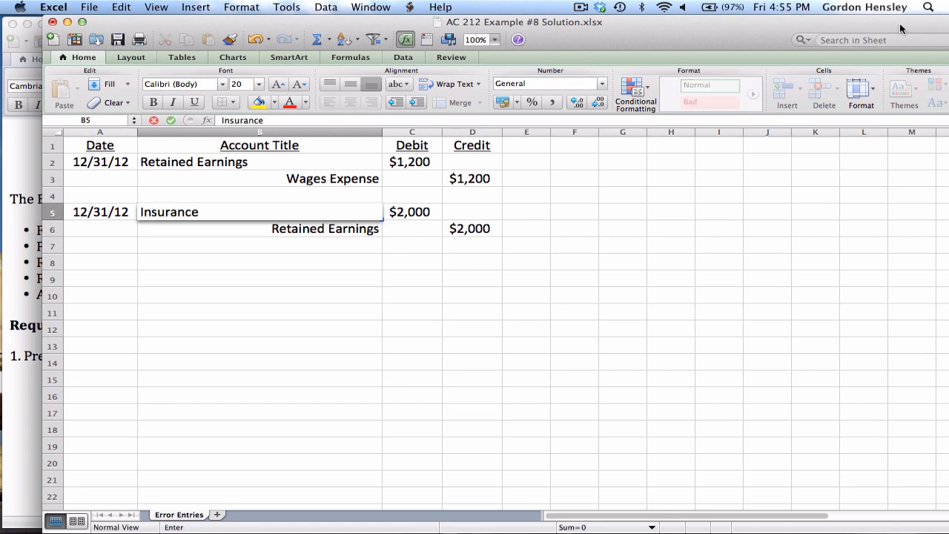
pyautogui.write('Expen')
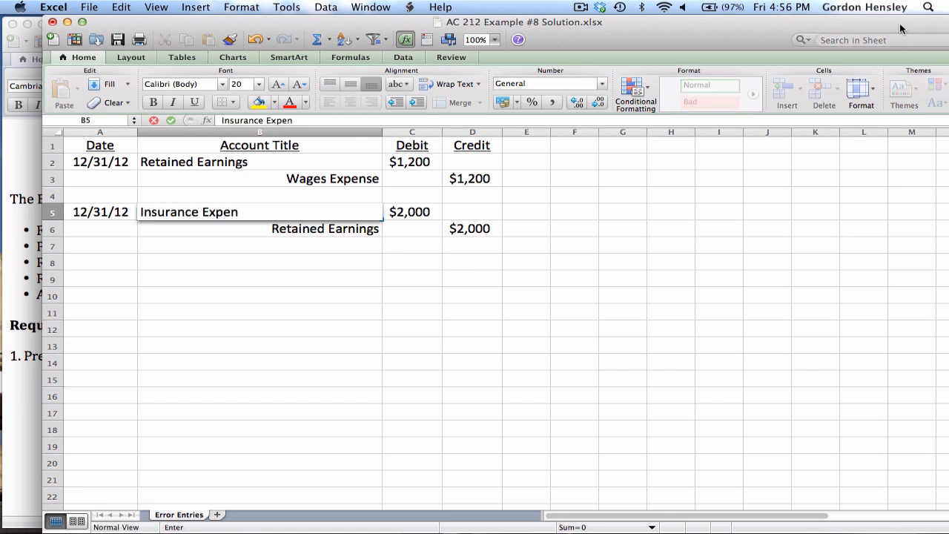
pyautogui.write('se')
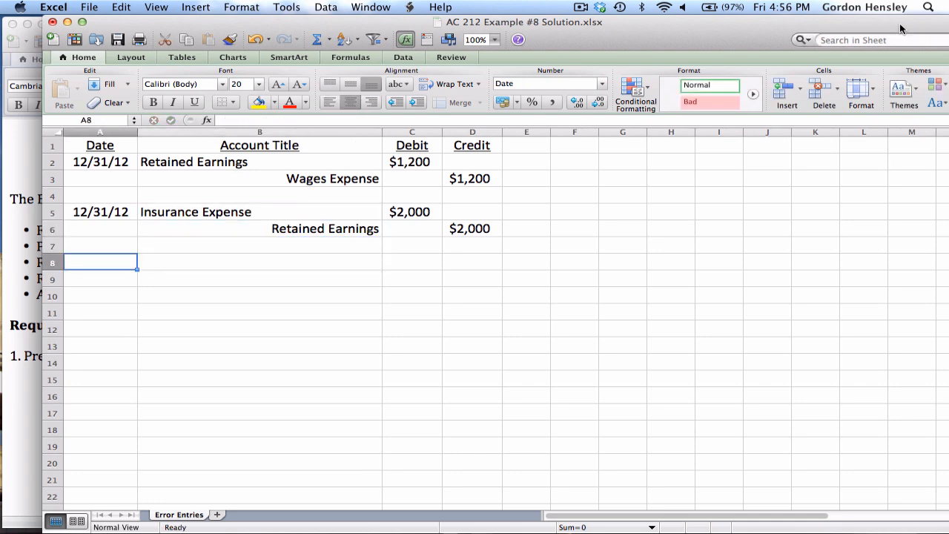
pyautogui.write('12/31')
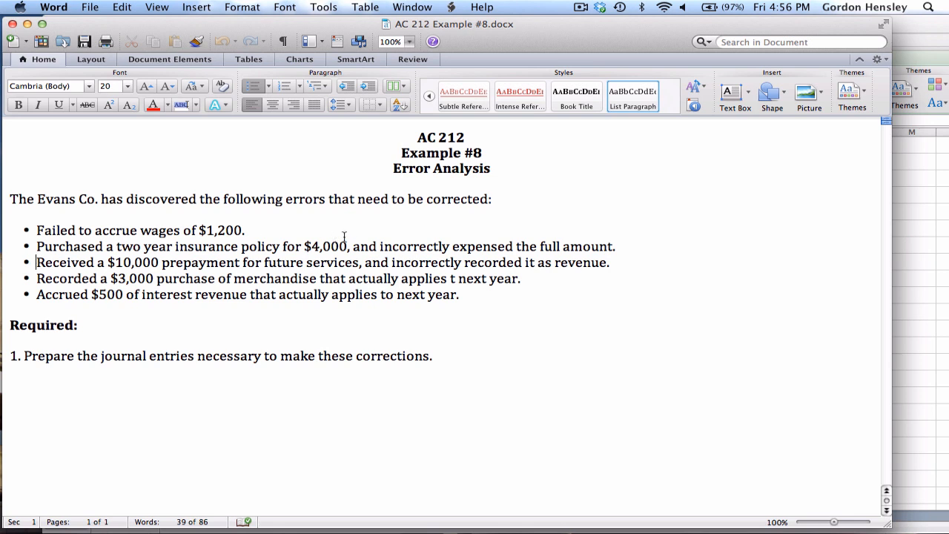
pyautogui.moveTo(928, 28)
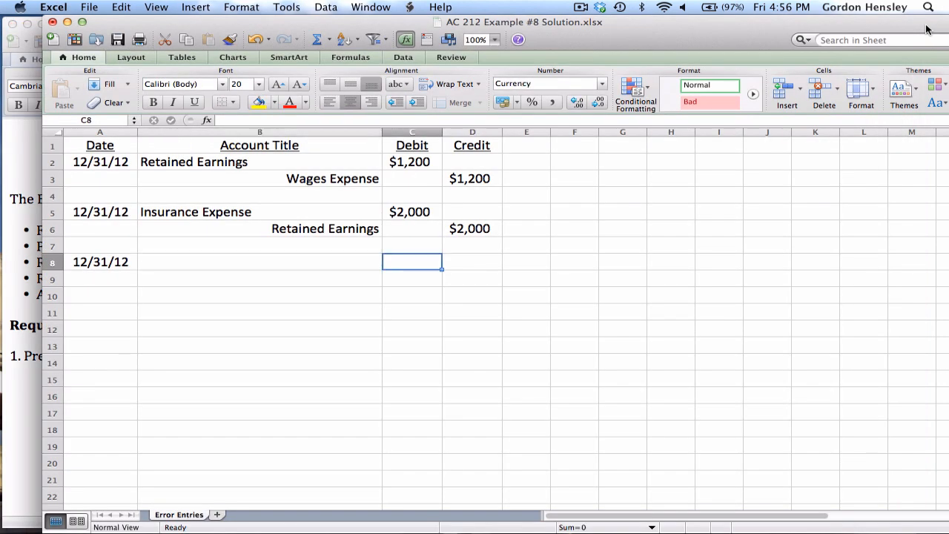
# Enter $10,000 amounts, Retained Earnings debit and Service Revenue credit, then date row 11 12/31/12.
pyautogui.write('$100000')
pyautogui.click(472, 279)
pyautogui.write('$10,000')
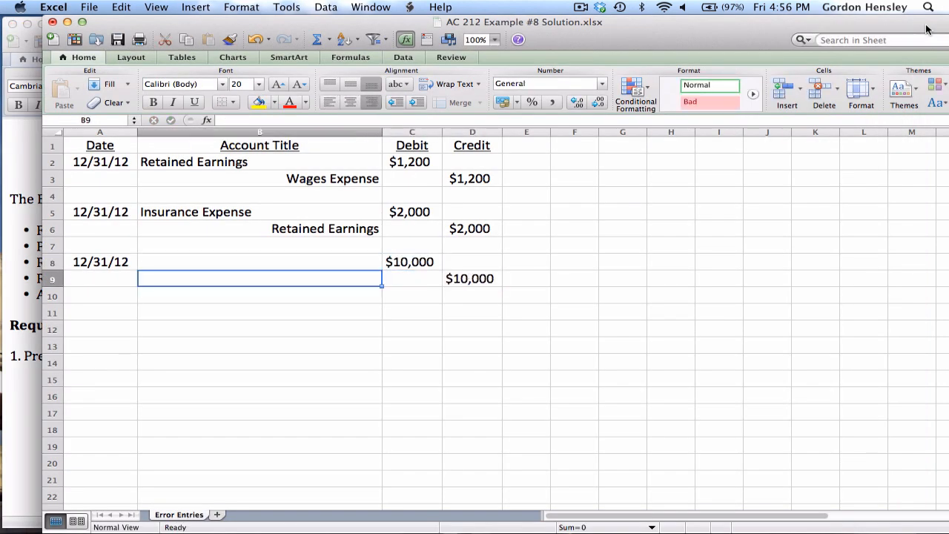
pyautogui.click(259, 261)
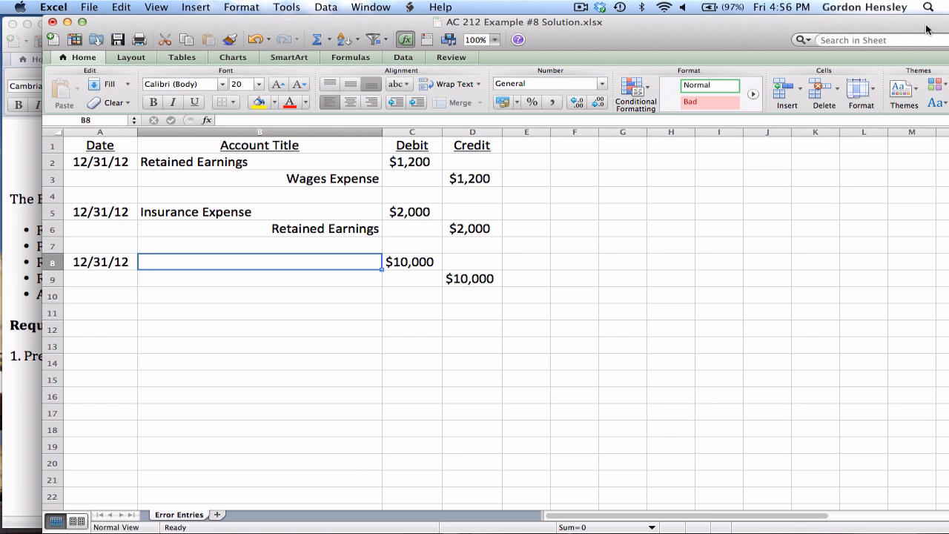
pyautogui.write('Retained Earnings')
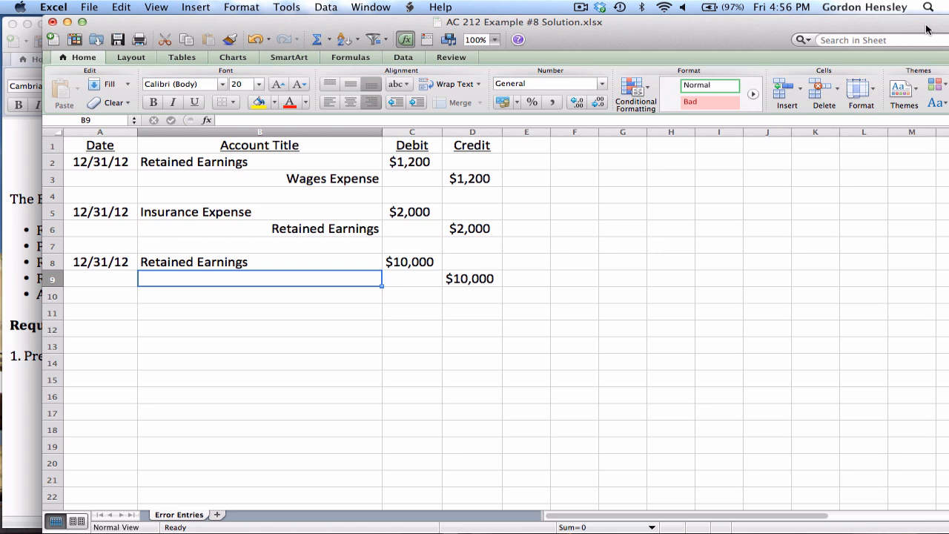
pyautogui.write('Service Revenue')
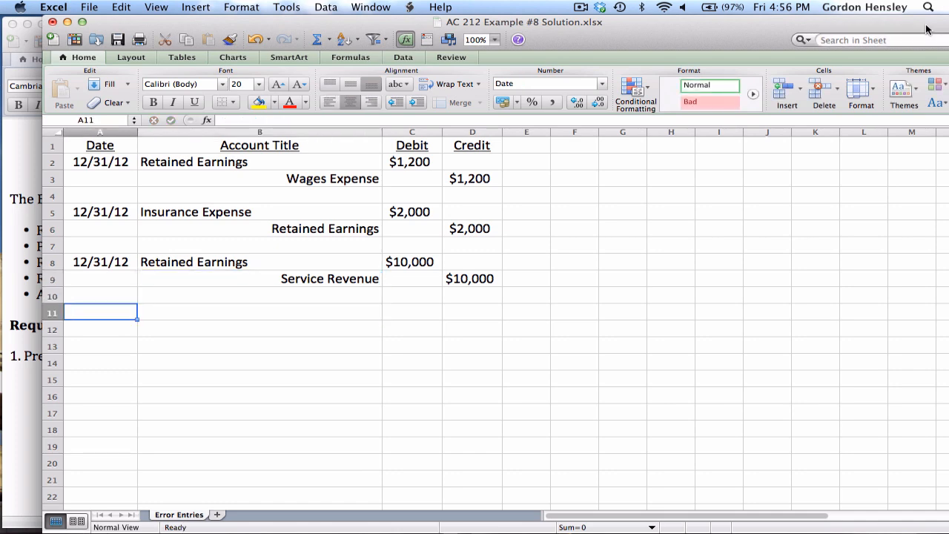
pyautogui.write('12/31/12')
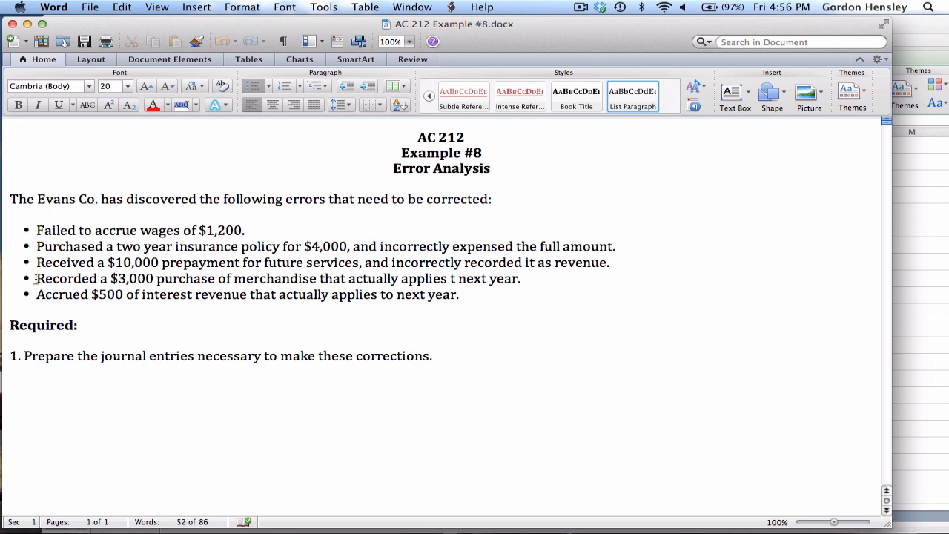
pyautogui.moveTo(311, 246)
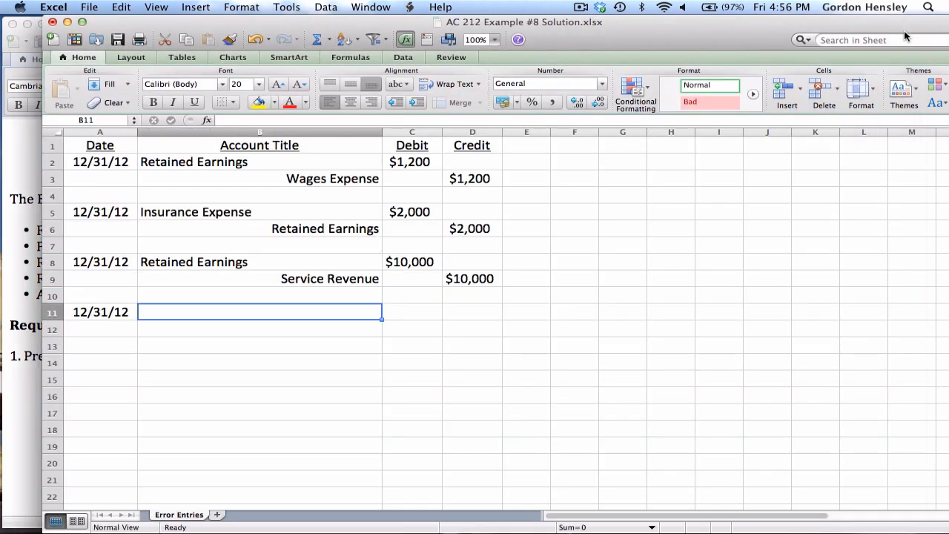
# Enter $3,000 amounts, Merchandise Inventory debit and Retained Earnings credit, then date the fifth entry.
pyautogui.write('3,000')
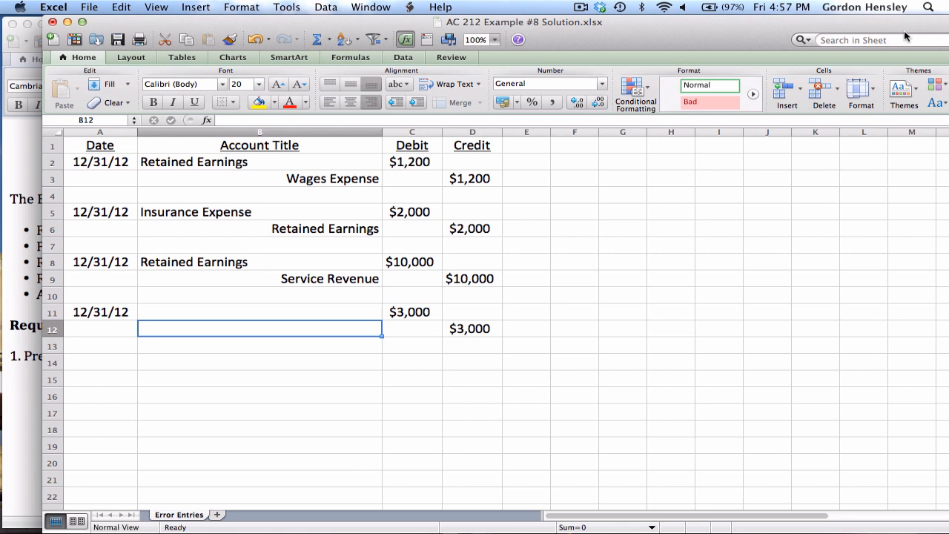
pyautogui.write('Retained')
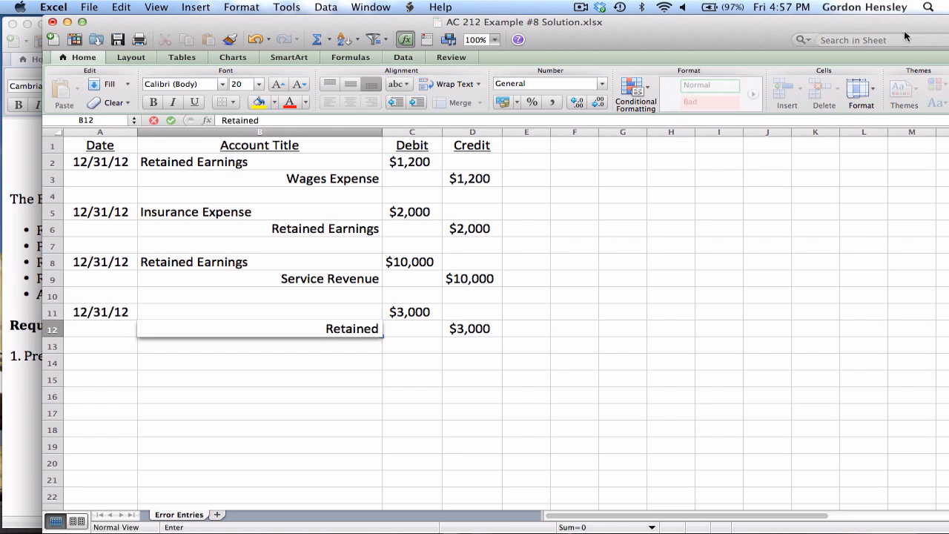
pyautogui.write('Earning')
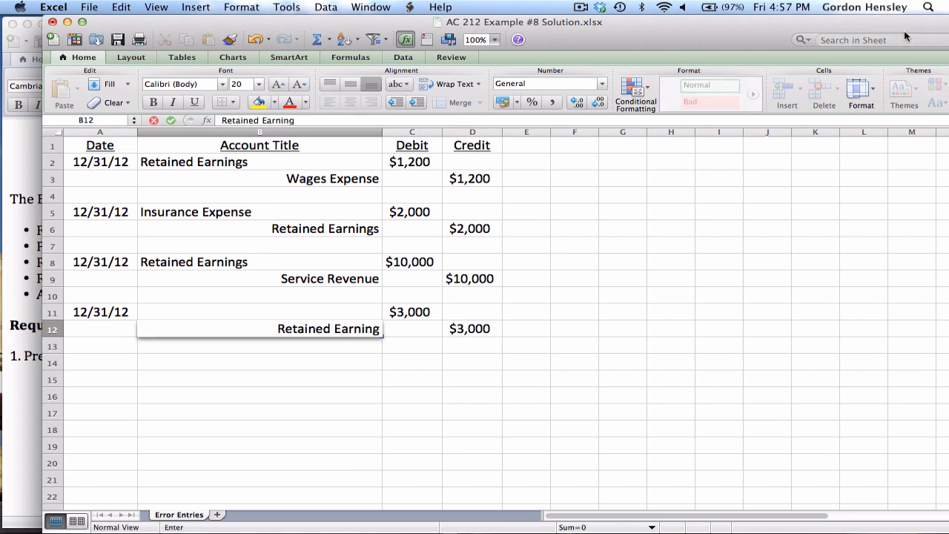
pyautogui.press('Return')
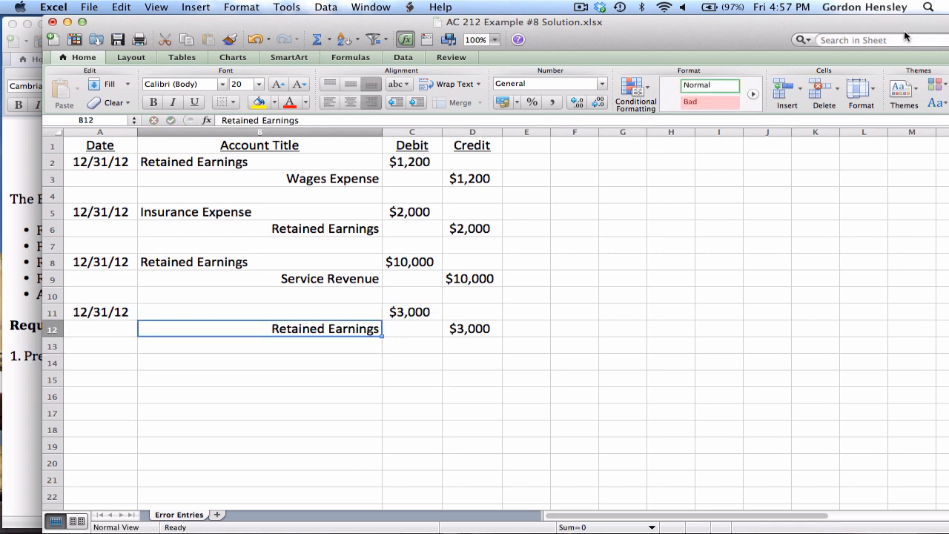
pyautogui.write('M')
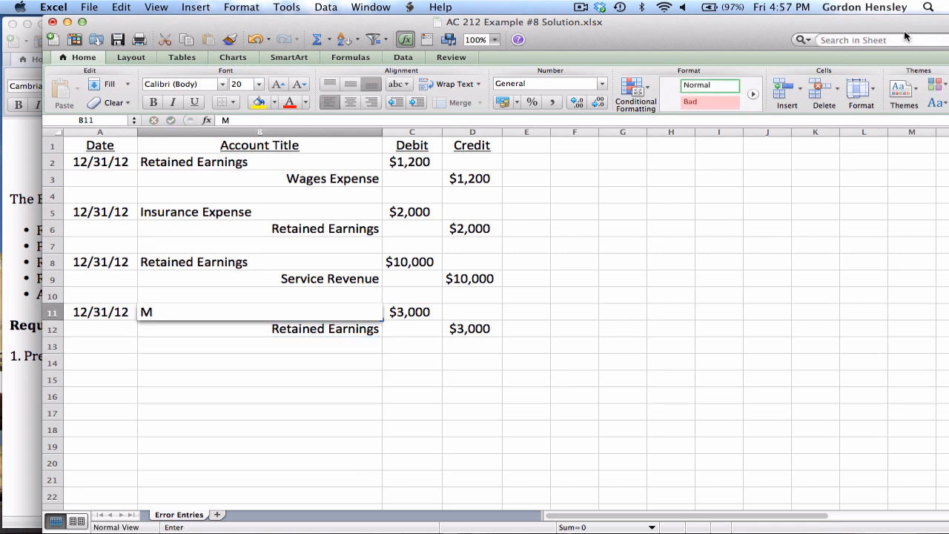
pyautogui.write('erchandise Inventory')
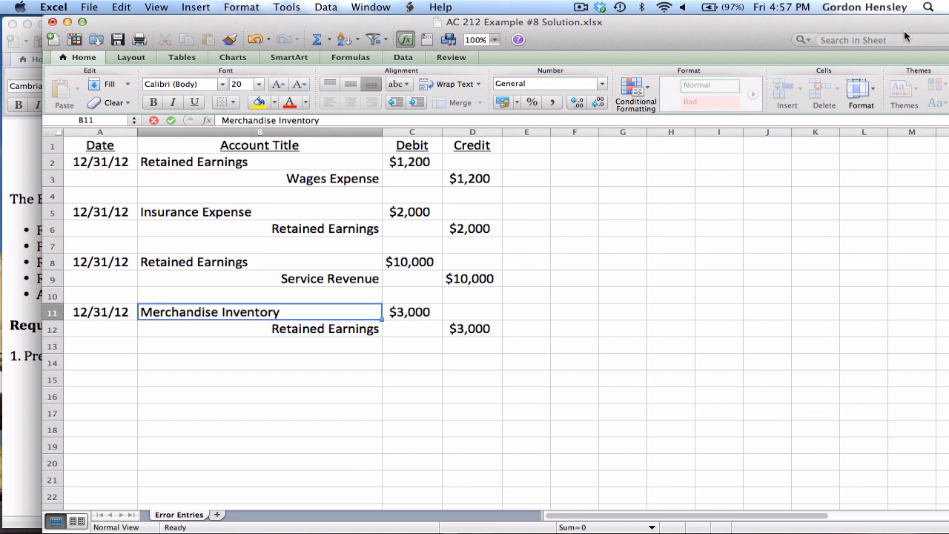
pyautogui.write('12/31/12')
pyautogui.click(412, 362)
pyautogui.write('$500')
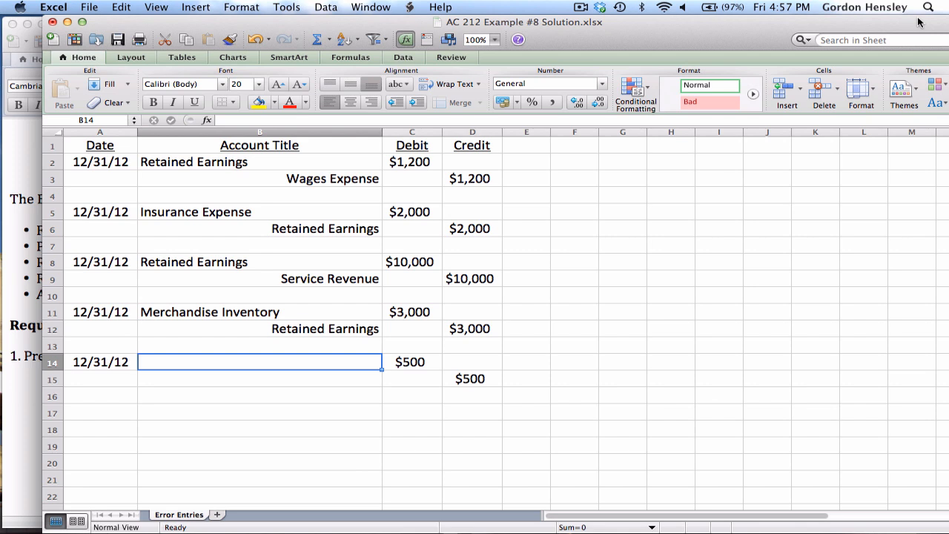
# Enter Retained Earnings as the $500 debit account and Interest Revenue as the credit account.
pyautogui.write('Retained Earnings')
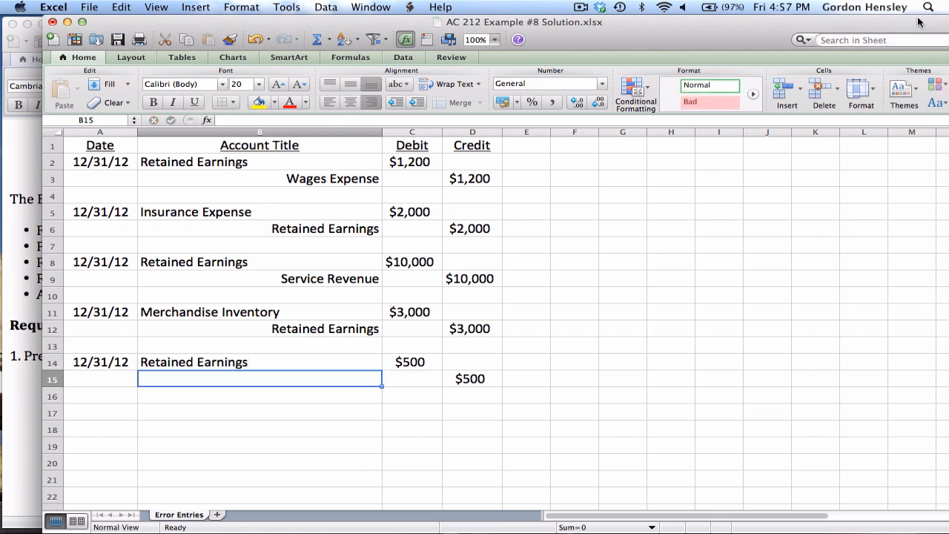
pyautogui.write('Intere')
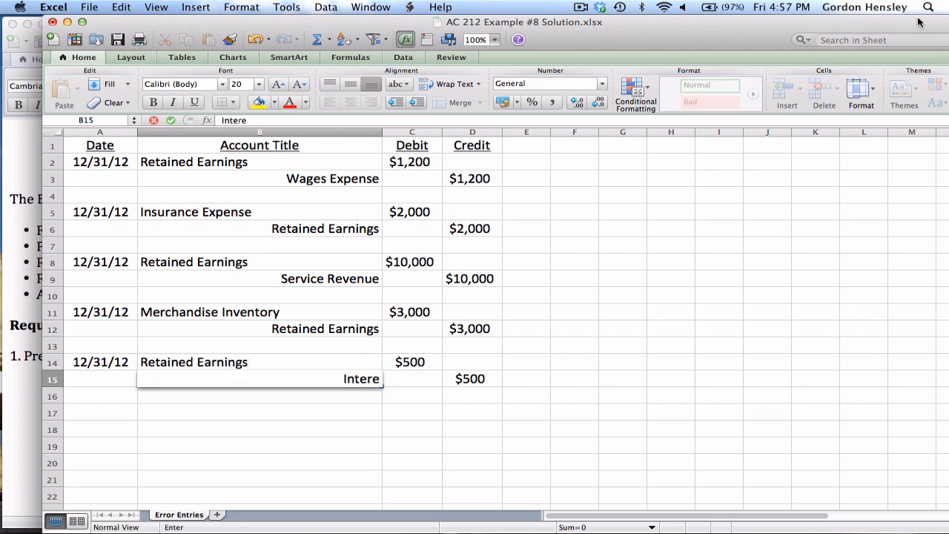